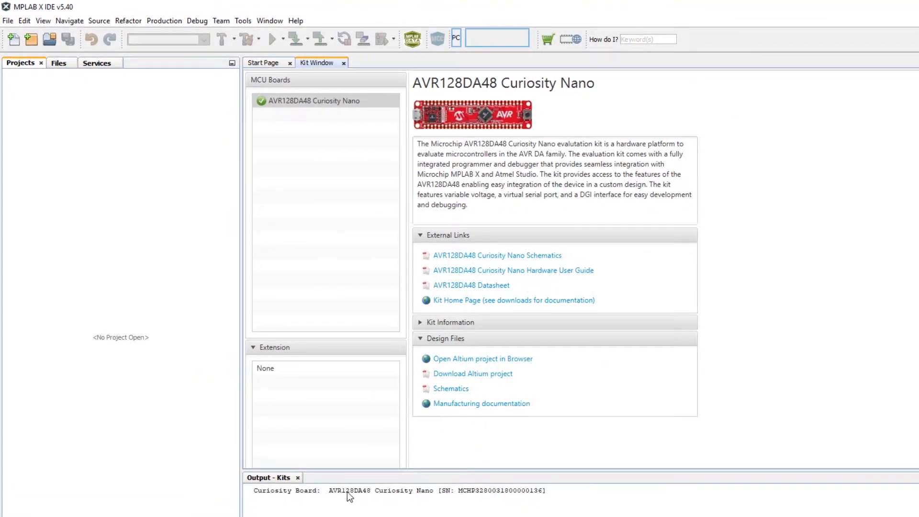
- Start a new project and choose the Standalone Project type under Microchip Embedded after reviewing the other types
{"action": "double_click", "coordinate": [350, 490]}
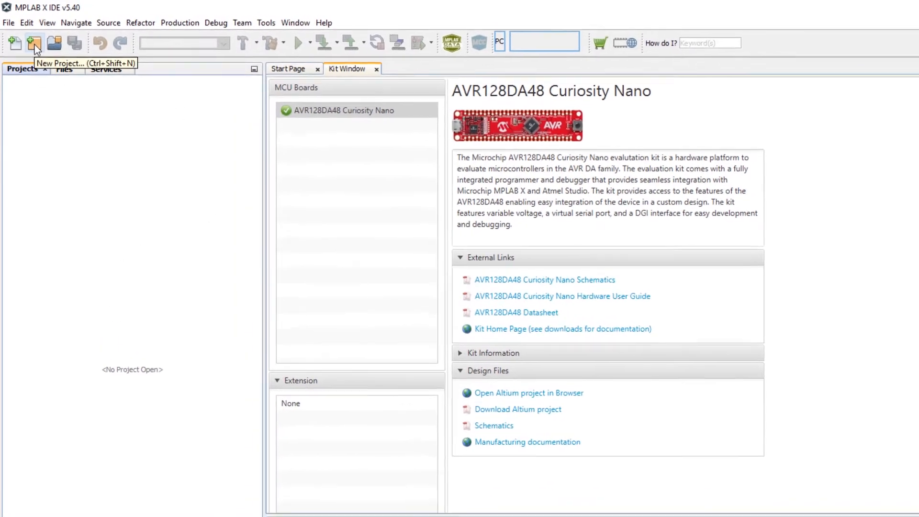
{"action": "left_click", "coordinate": [35, 44]}
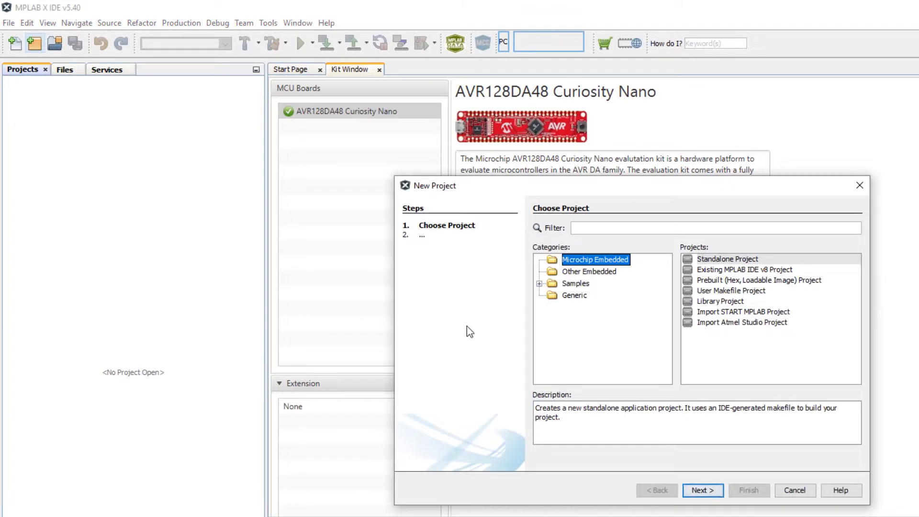
{"action": "mouse_move", "coordinate": [748, 350]}
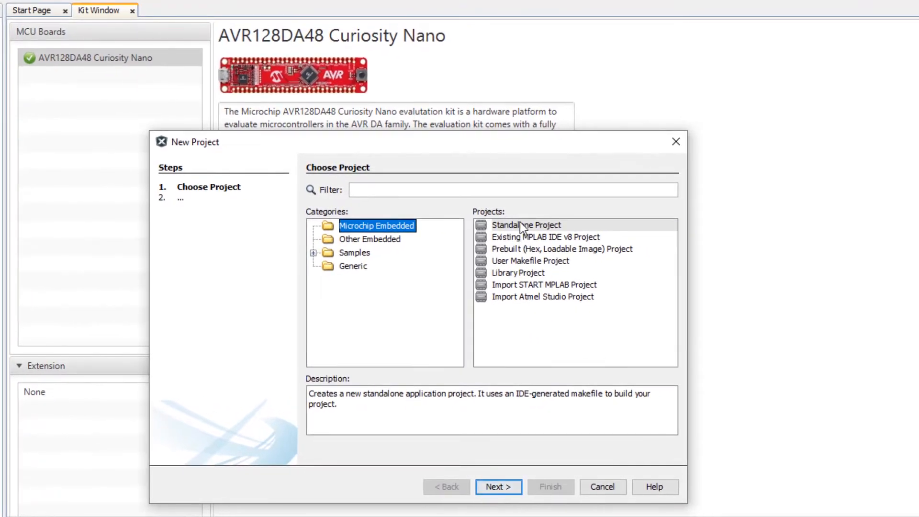
{"action": "left_click", "coordinate": [527, 224]}
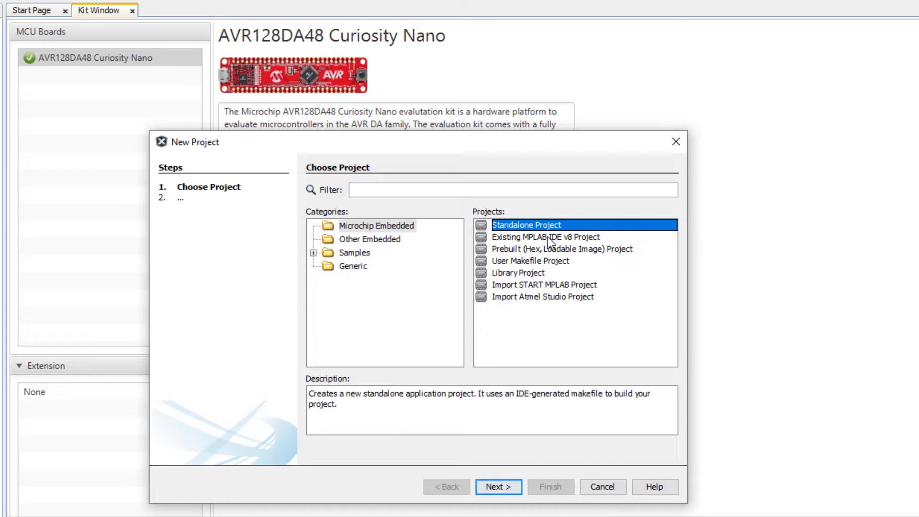
{"action": "left_click", "coordinate": [545, 236]}
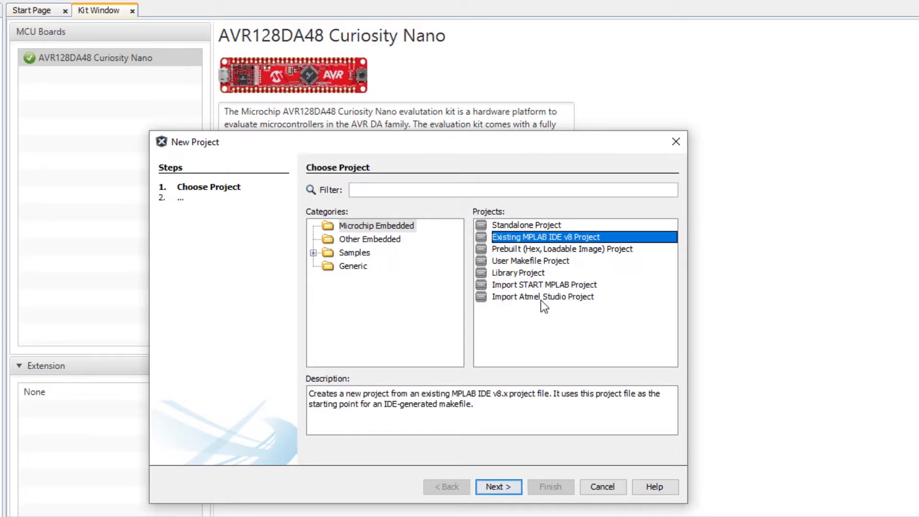
{"action": "left_click", "coordinate": [427, 285]}
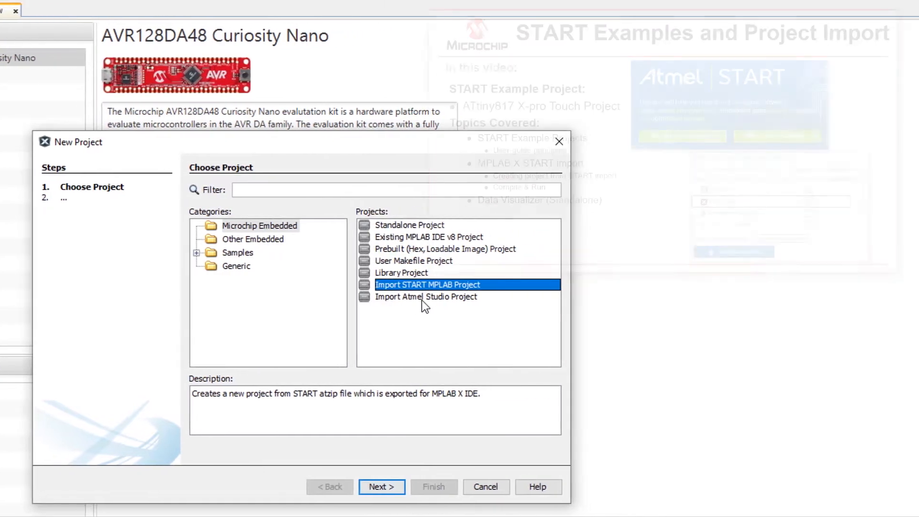
{"action": "left_click", "coordinate": [427, 297]}
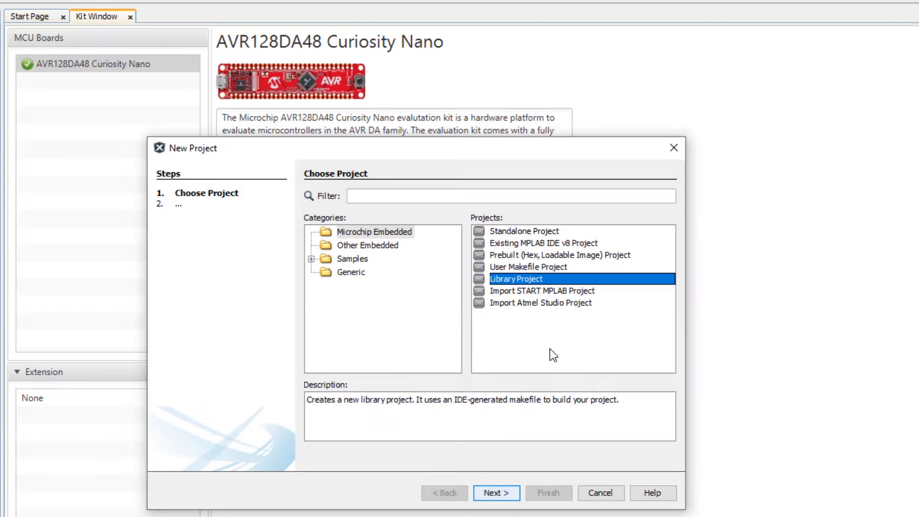
{"action": "mouse_move", "coordinate": [554, 280]}
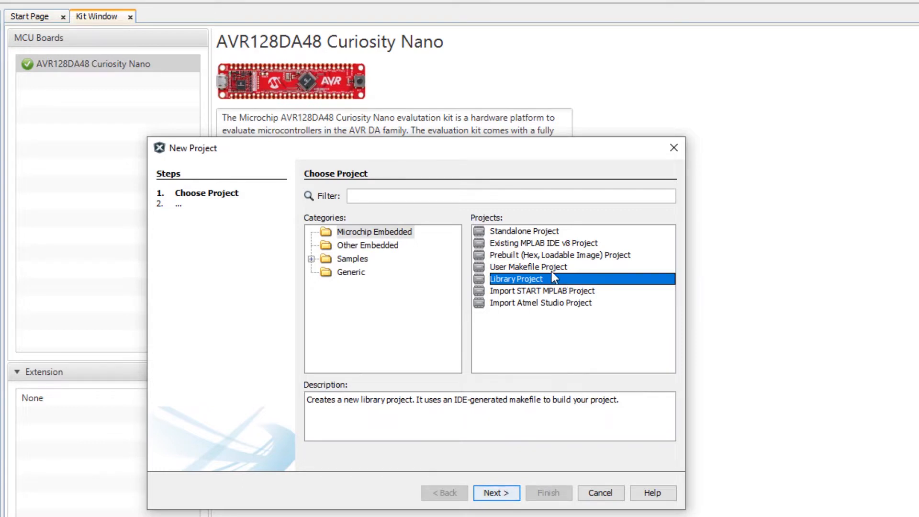
{"action": "left_click", "coordinate": [524, 231]}
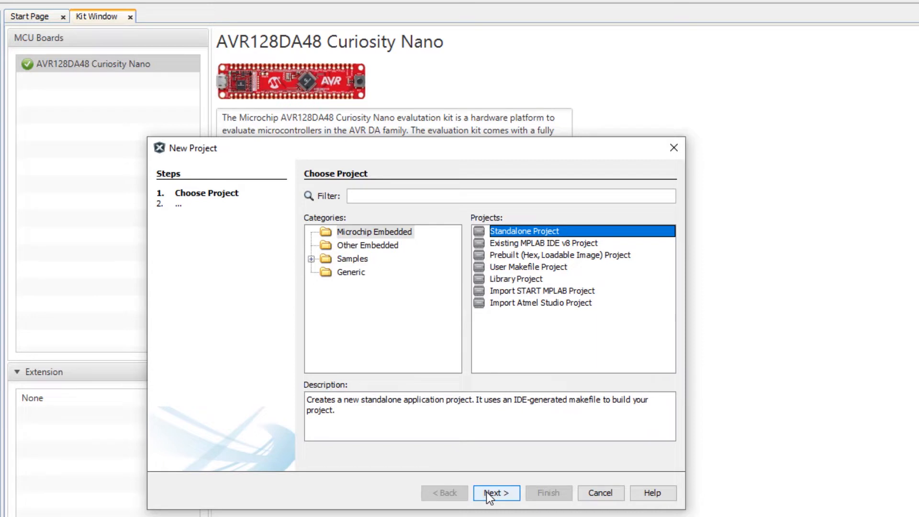
- Keep device AVR128DA48 and use the Curiosity Nano board as the debug tool
{"action": "left_click", "coordinate": [495, 493]}
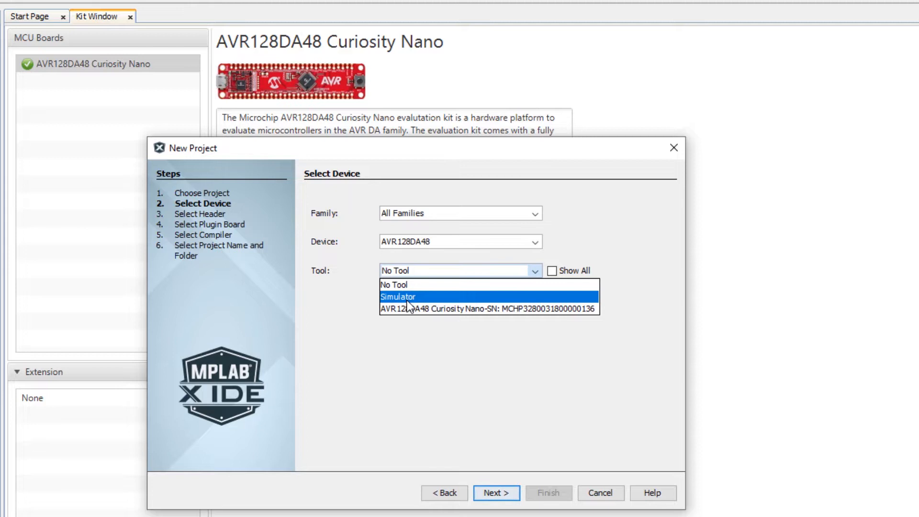
{"action": "mouse_move", "coordinate": [420, 309]}
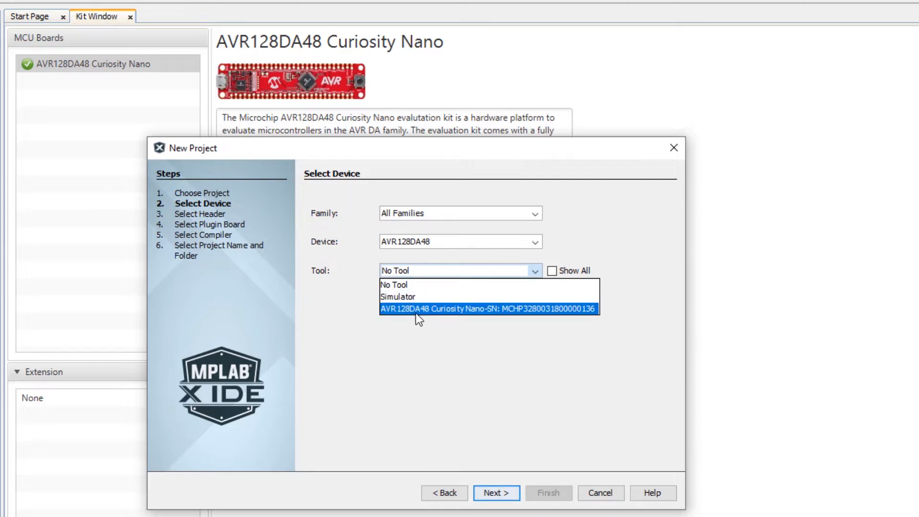
{"action": "left_click", "coordinate": [496, 492]}
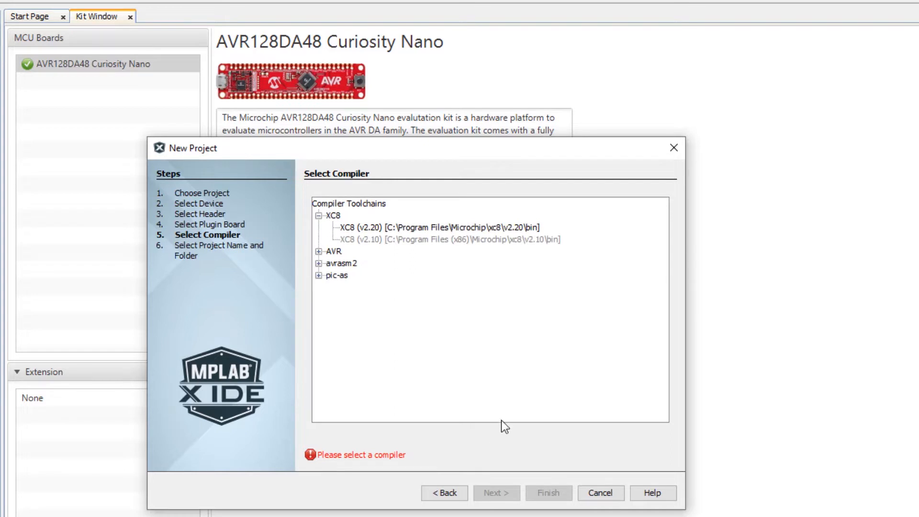
- Choose the XC8 (v2.20) compiler toolchain
{"action": "left_click", "coordinate": [318, 251]}
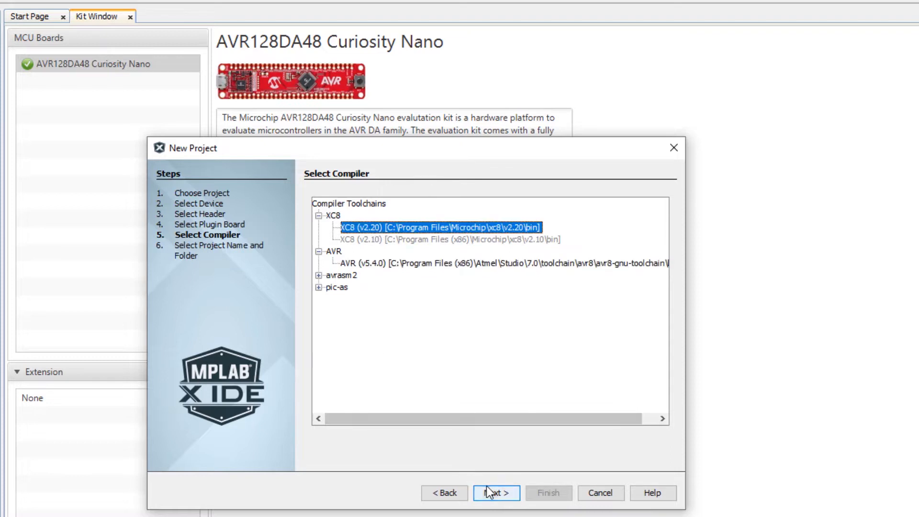
- Name the project 'Getting Started' and finish creating it
{"action": "left_click", "coordinate": [495, 492]}
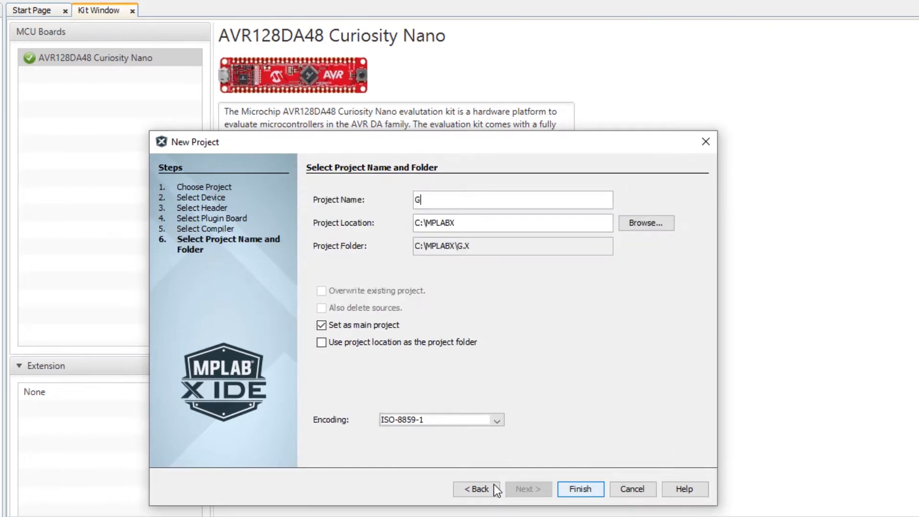
{"action": "type", "text": "etting Started"}
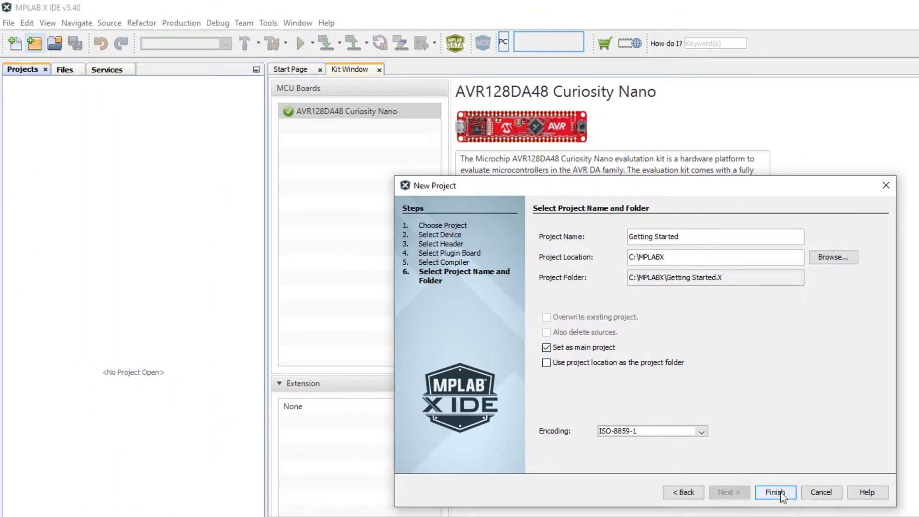
{"action": "left_click", "coordinate": [775, 492]}
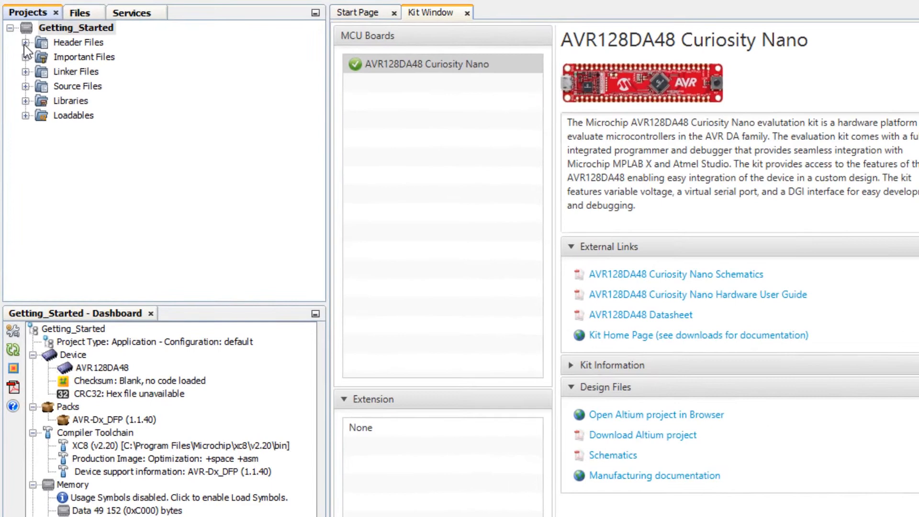
- Expand Important Files and bring up the Source Files folder's actions to add a new file
{"action": "left_click", "coordinate": [26, 57]}
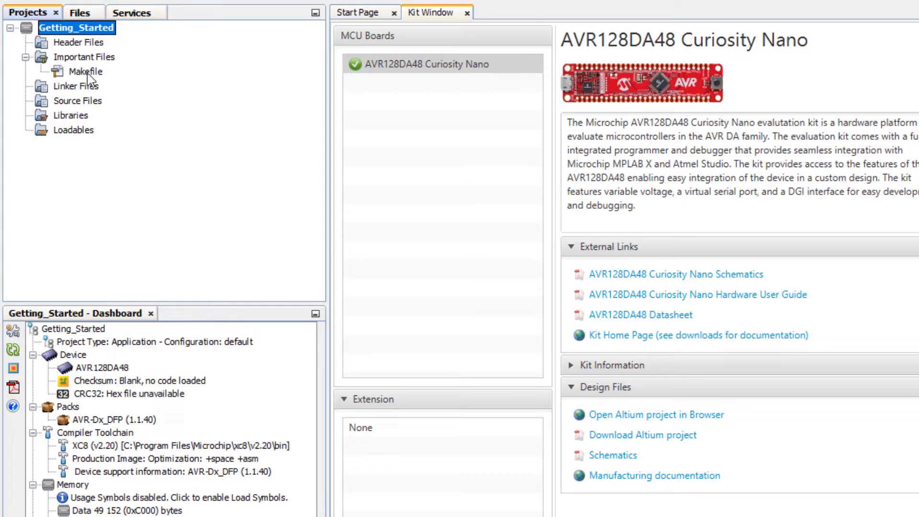
{"action": "left_click", "coordinate": [77, 101]}
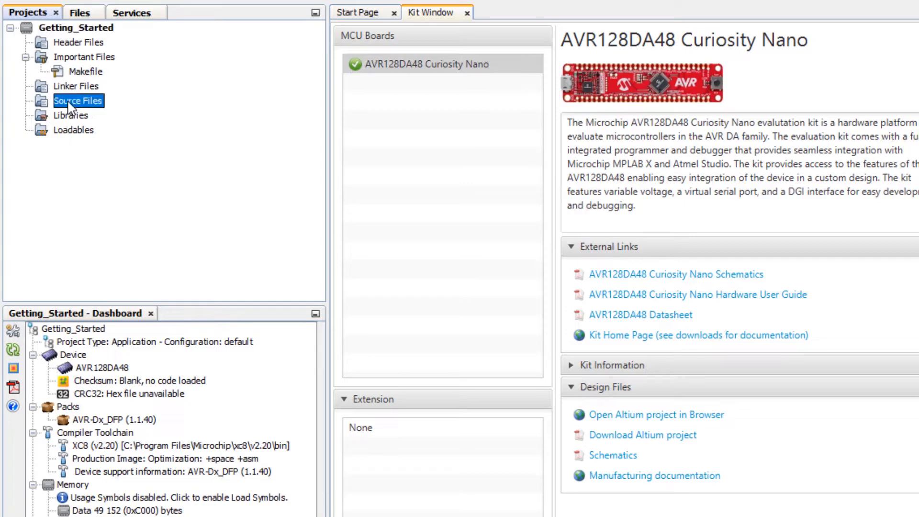
{"action": "right_click", "coordinate": [77, 101]}
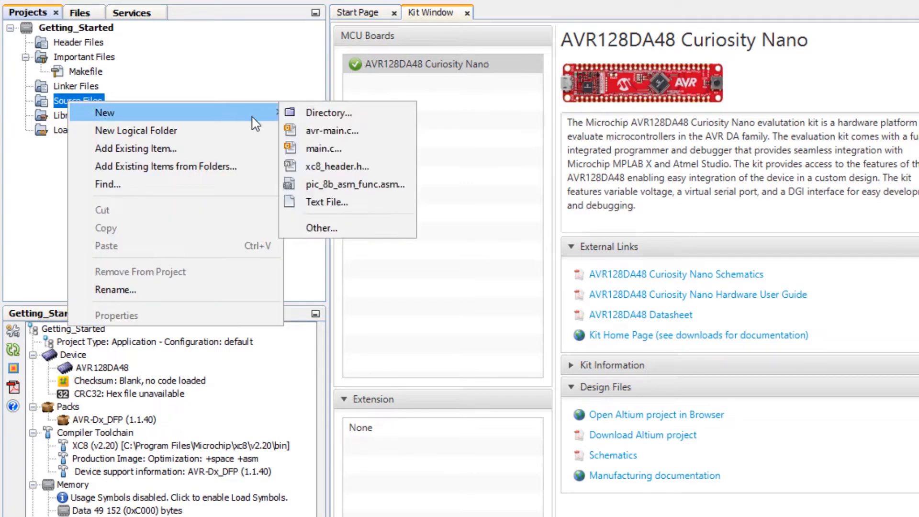
{"action": "mouse_move", "coordinate": [326, 202]}
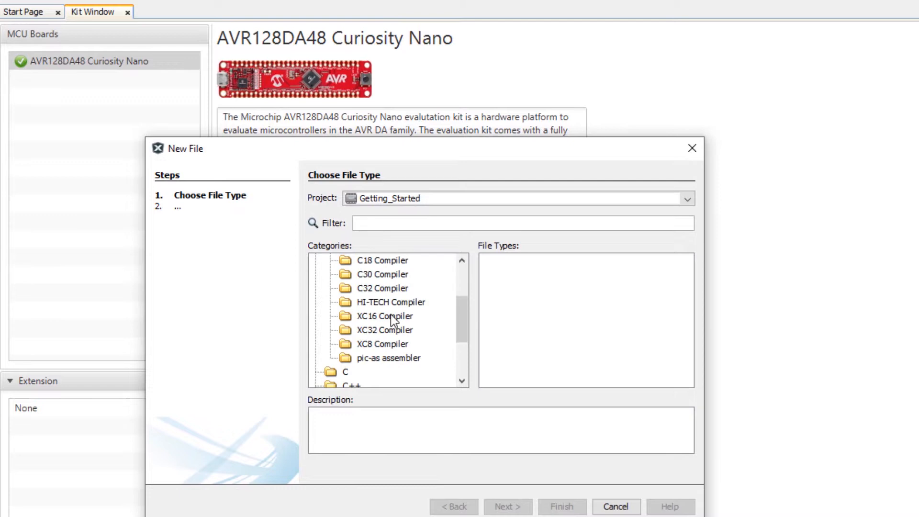
- Create main.c from the XC8 Compiler avr-main.c template under Source Files
{"action": "left_click", "coordinate": [382, 343]}
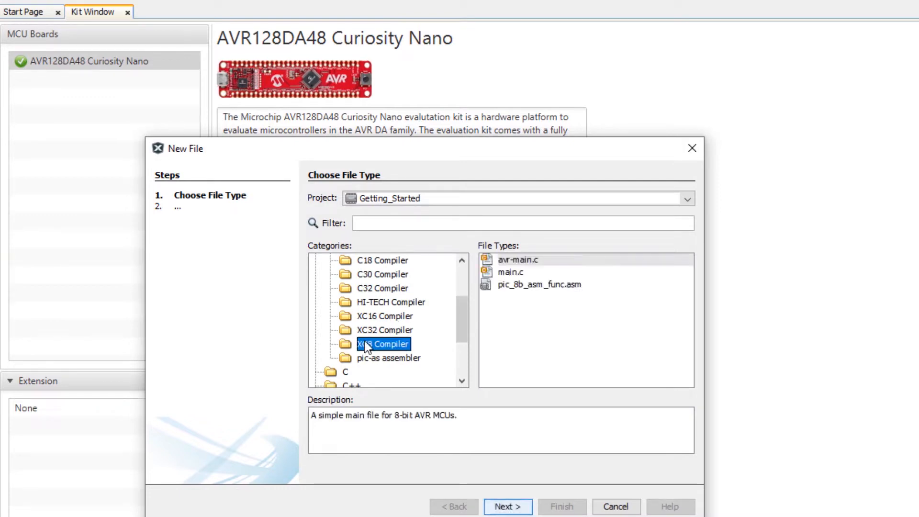
{"action": "left_click", "coordinate": [345, 372]}
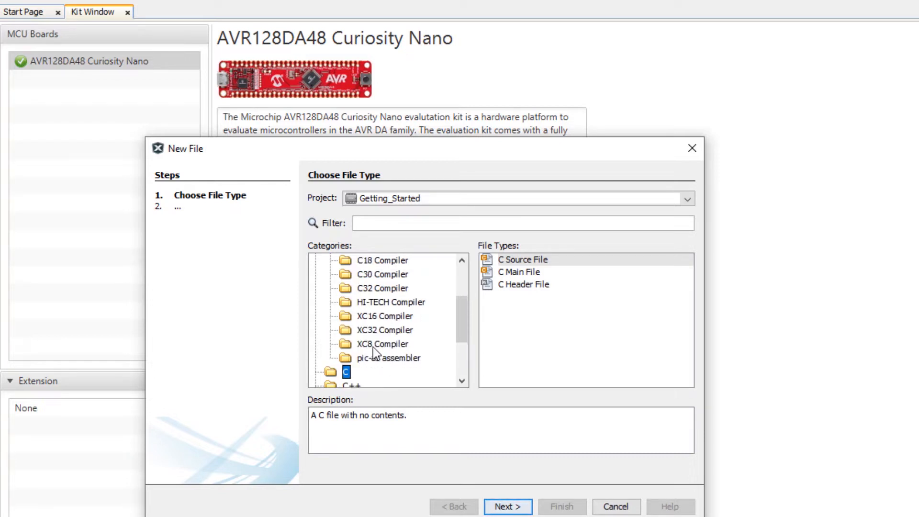
{"action": "left_click", "coordinate": [382, 343]}
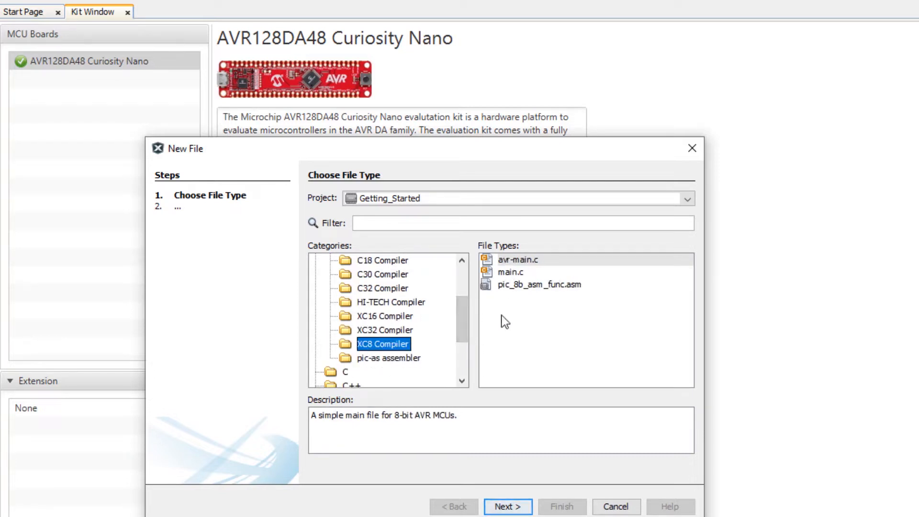
{"action": "left_click", "coordinate": [507, 505]}
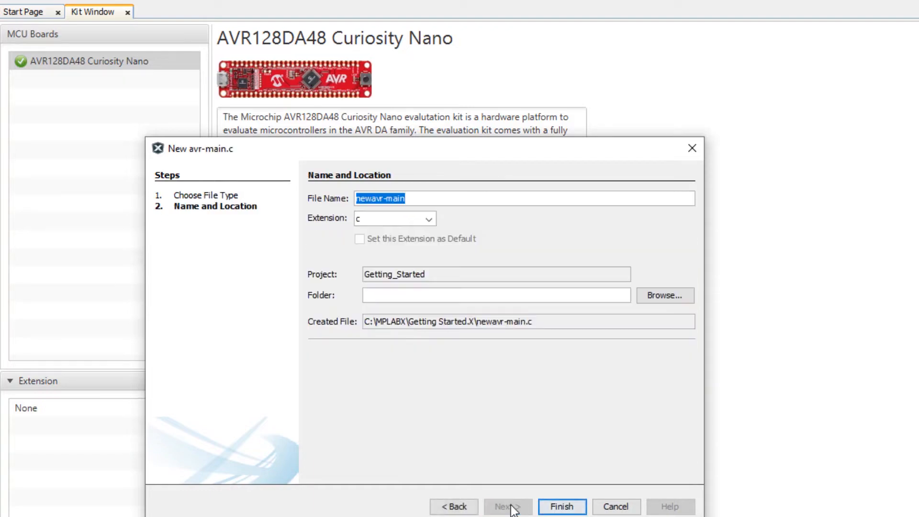
{"action": "left_click", "coordinate": [562, 507]}
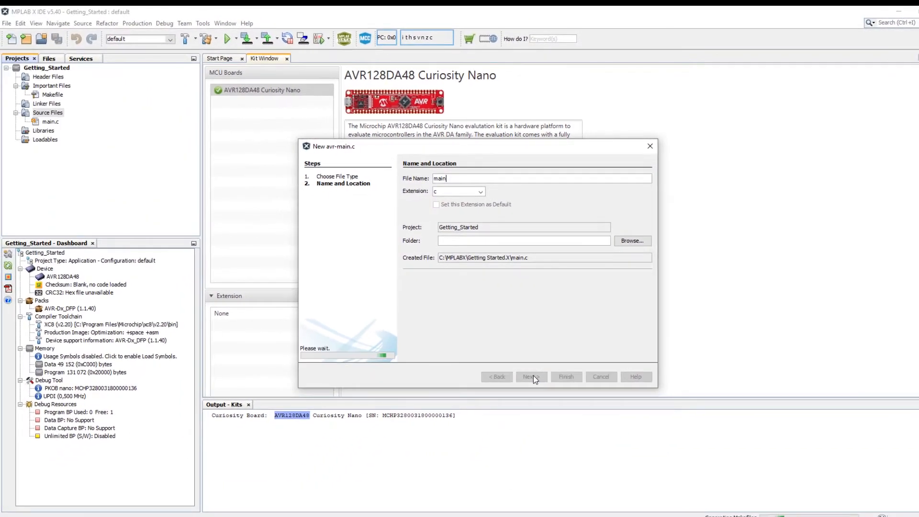
{"action": "left_click", "coordinate": [565, 377]}
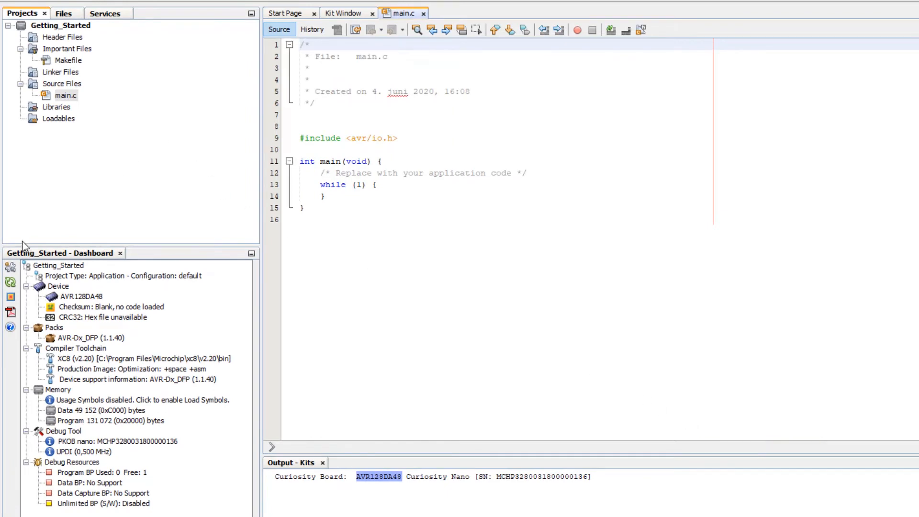
{"action": "mouse_move", "coordinate": [9, 269]}
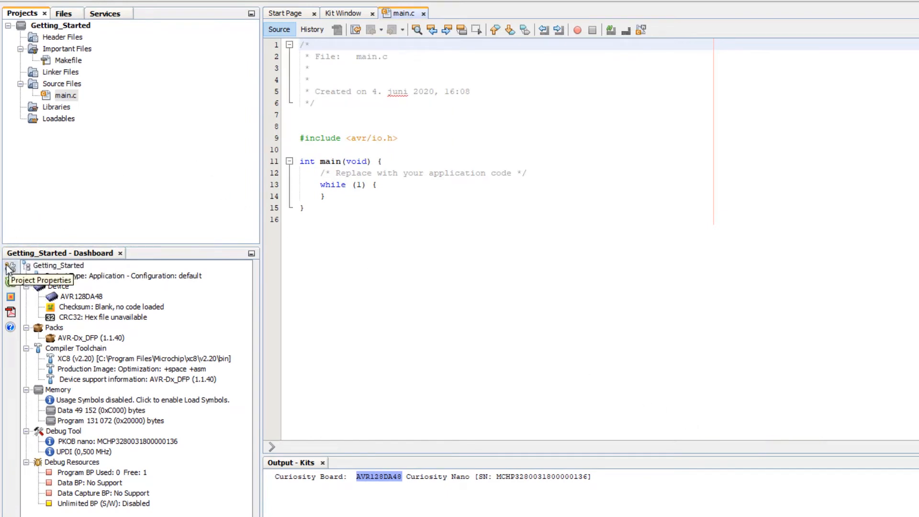
- View the project properties and select the AVR-Dx_DFP pack version 1.1.40
{"action": "left_click", "coordinate": [10, 268]}
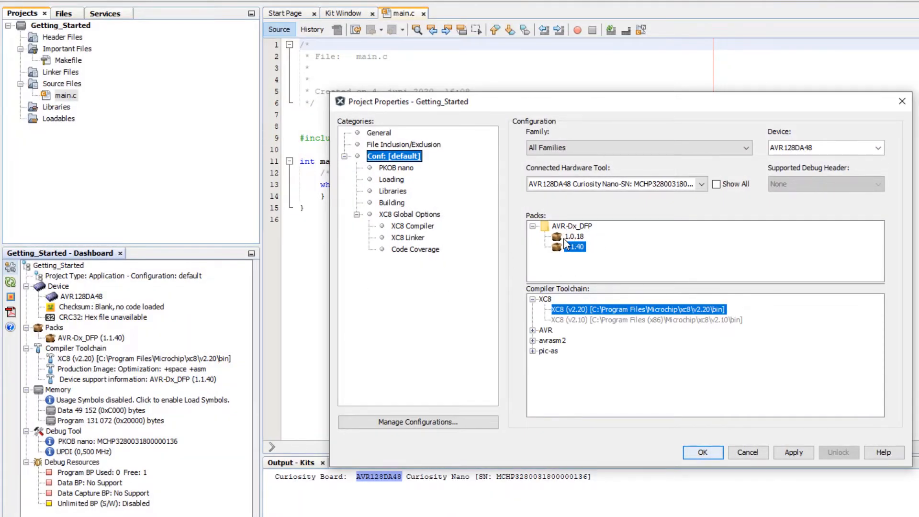
{"action": "left_click", "coordinate": [574, 246]}
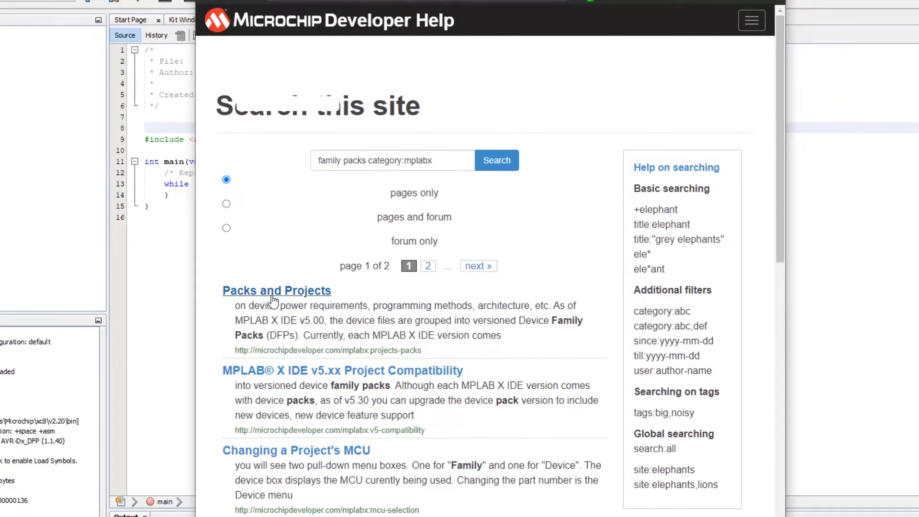
- Read through the Packs and Projects article, then return to the IDE's pack page
{"action": "left_click", "coordinate": [277, 291]}
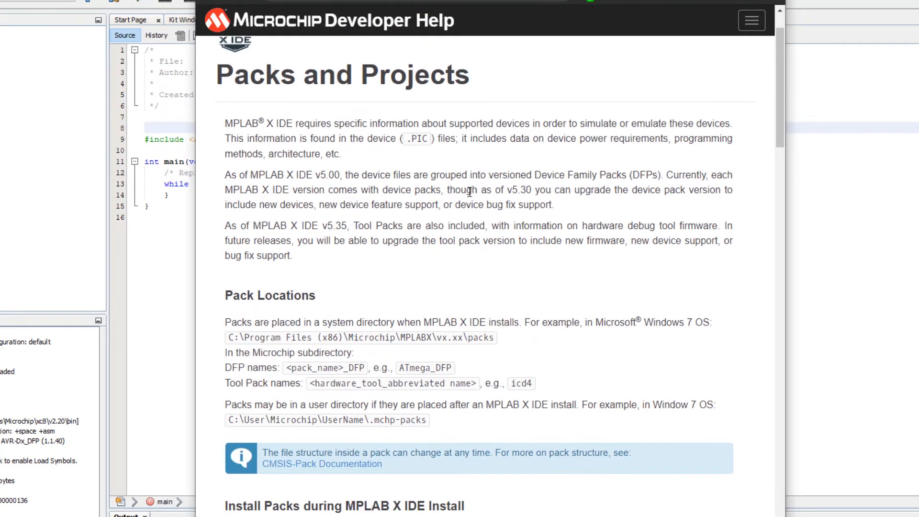
{"action": "scroll", "scroll_direction": "down", "scroll_amount": 3}
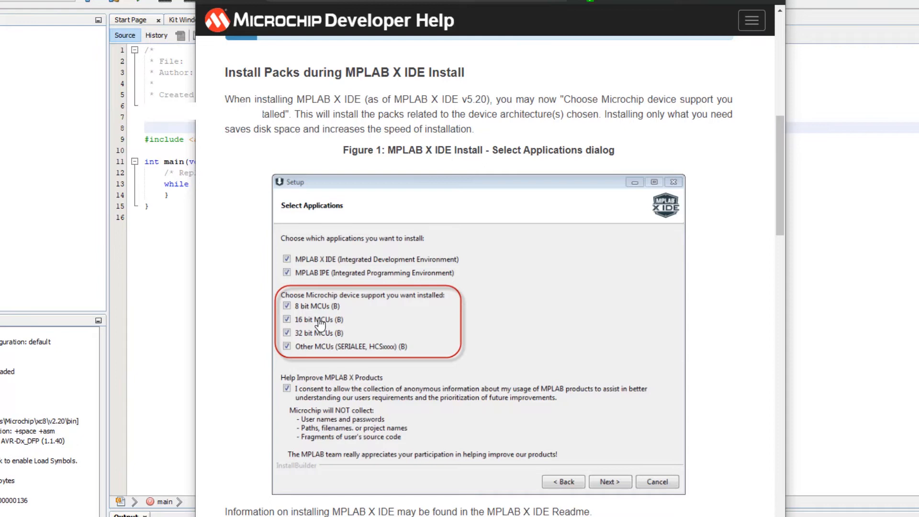
{"action": "mouse_move", "coordinate": [319, 307]}
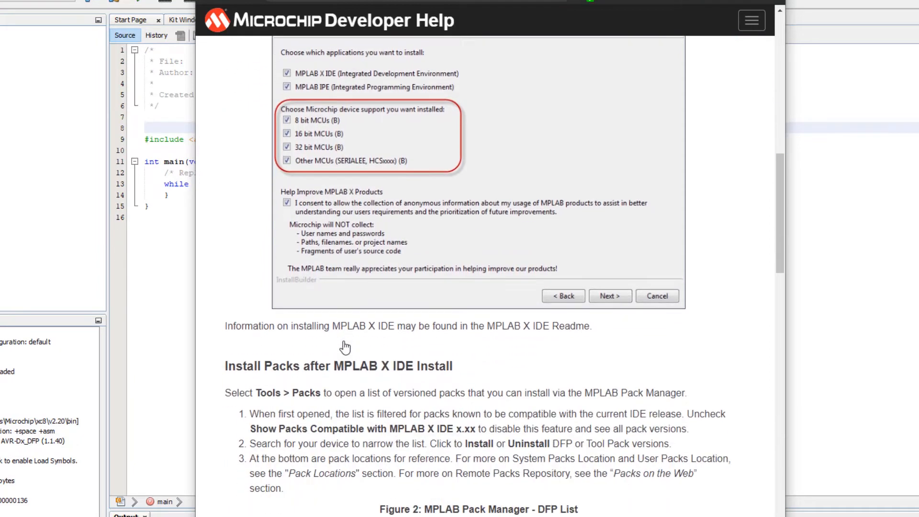
{"action": "scroll", "scroll_direction": "down", "scroll_amount": 3}
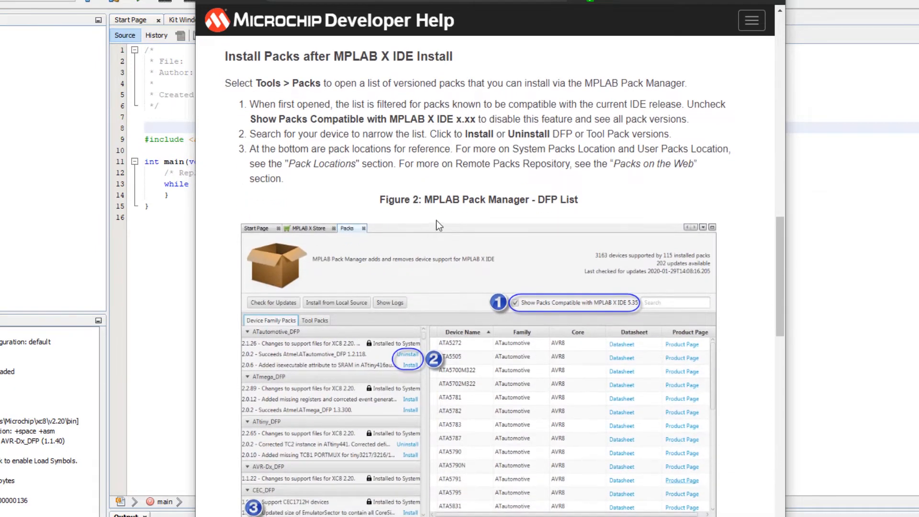
{"action": "mouse_move", "coordinate": [270, 82]}
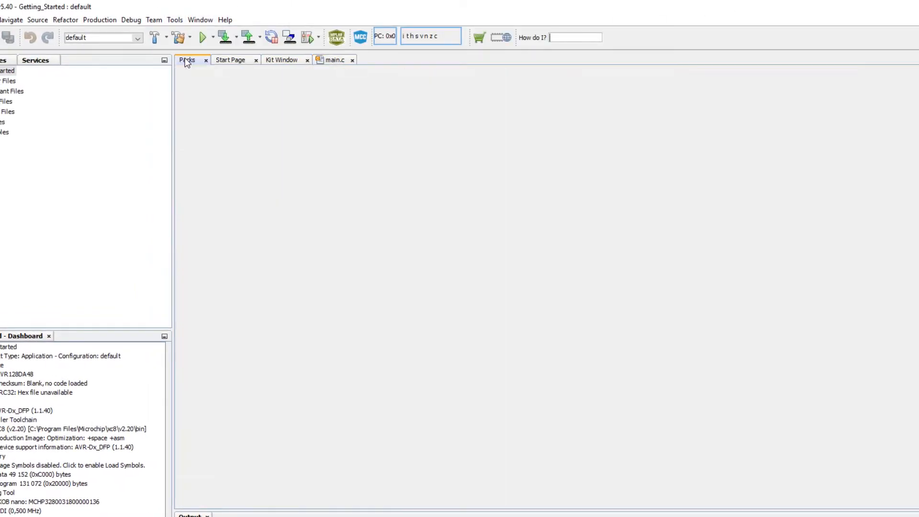
{"action": "left_click", "coordinate": [187, 59]}
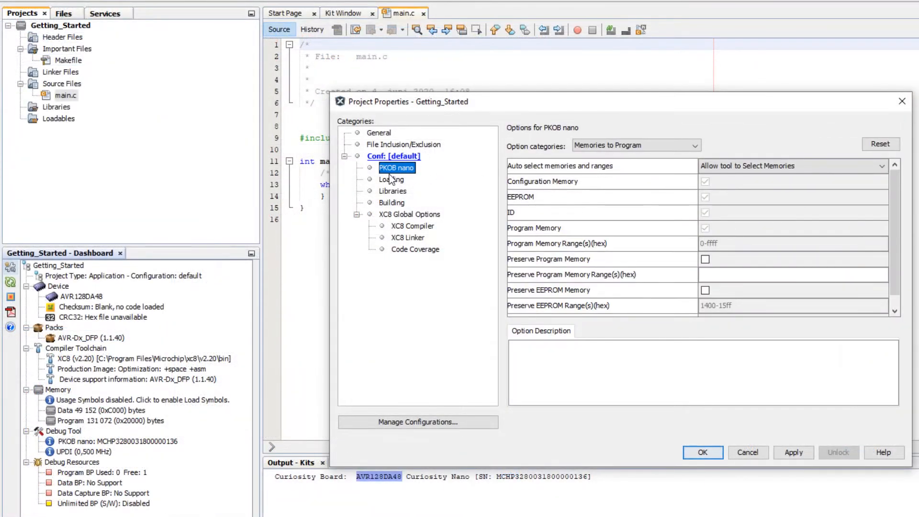
- Check the PKOB nano Communication settings, toggle Power target circuit on and off, then view Loading and Code Coverage options
{"action": "left_click", "coordinate": [635, 145]}
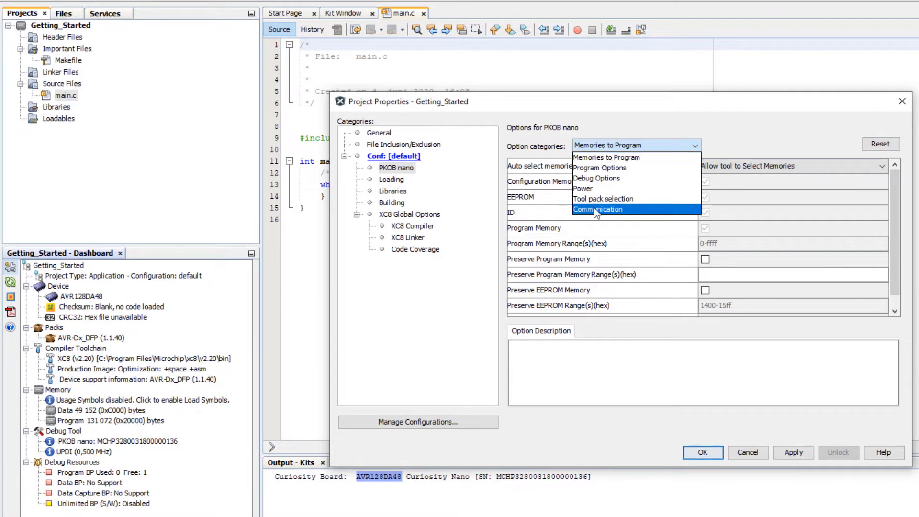
{"action": "left_click", "coordinate": [597, 210]}
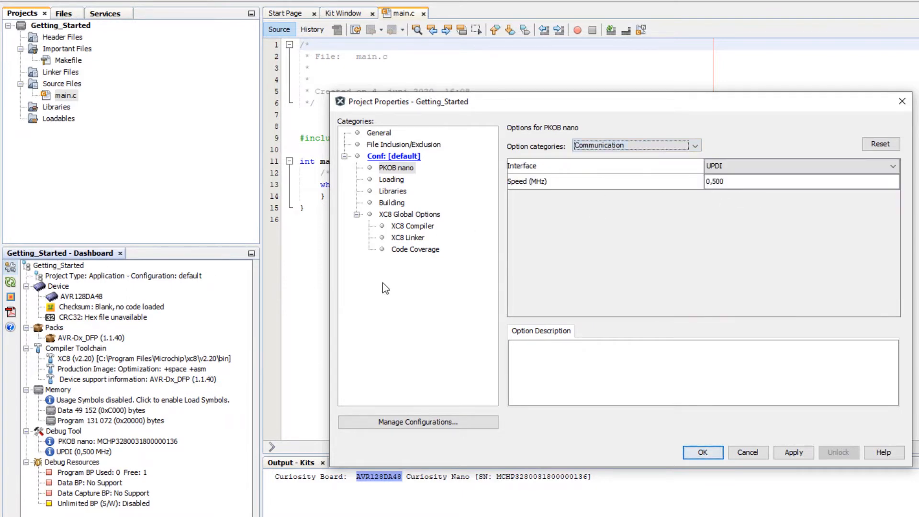
{"action": "mouse_move", "coordinate": [111, 300]}
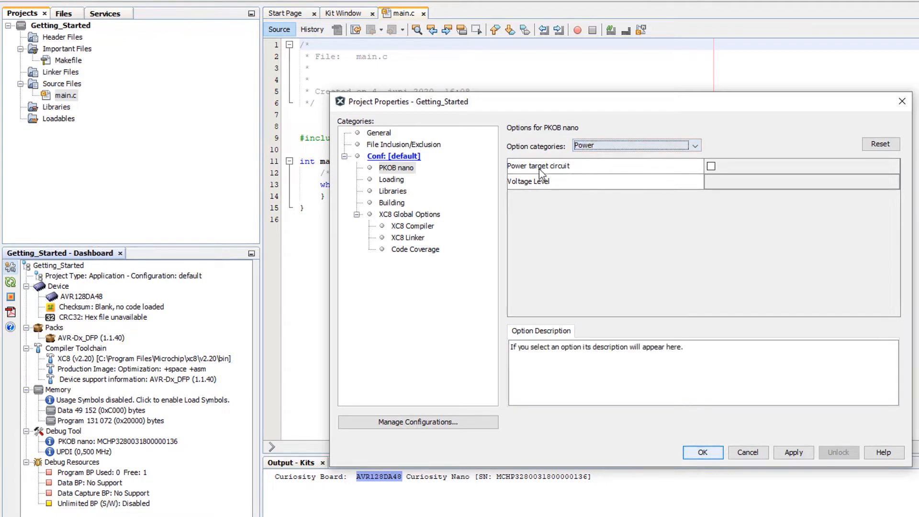
{"action": "left_click", "coordinate": [711, 165]}
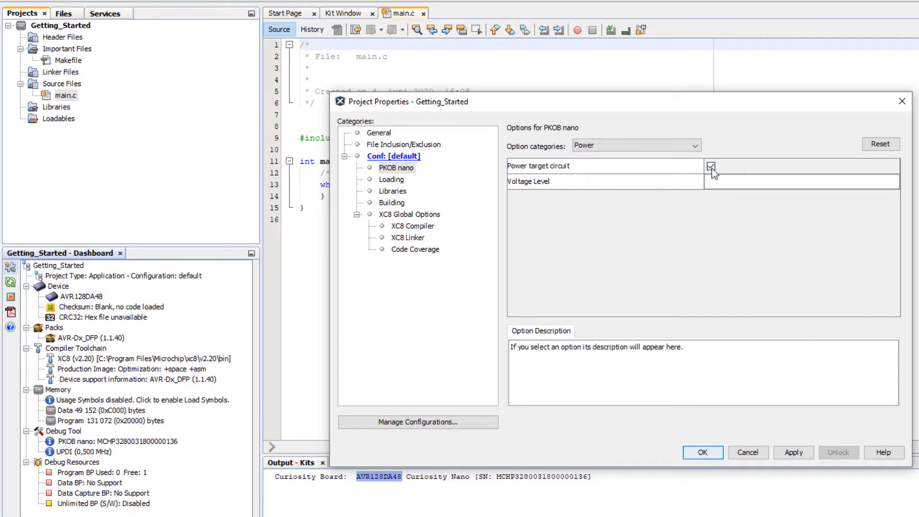
{"action": "left_click", "coordinate": [712, 166]}
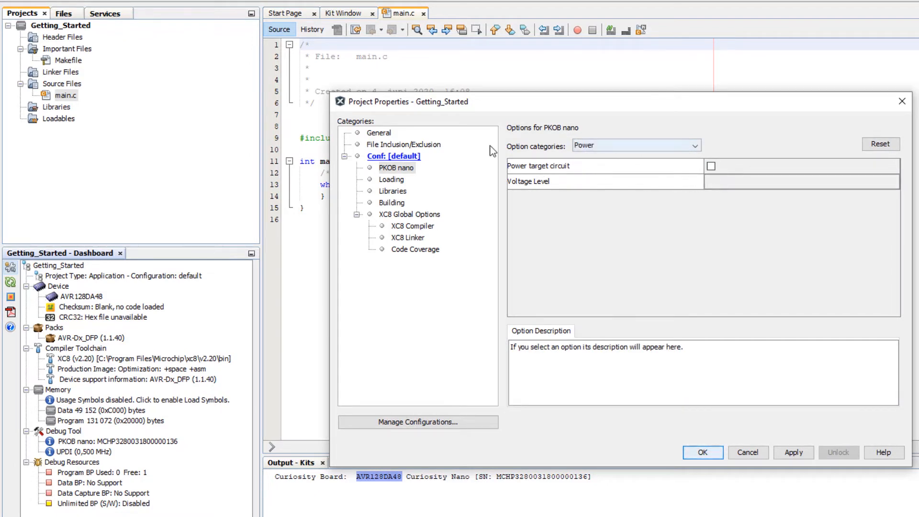
{"action": "left_click", "coordinate": [391, 179]}
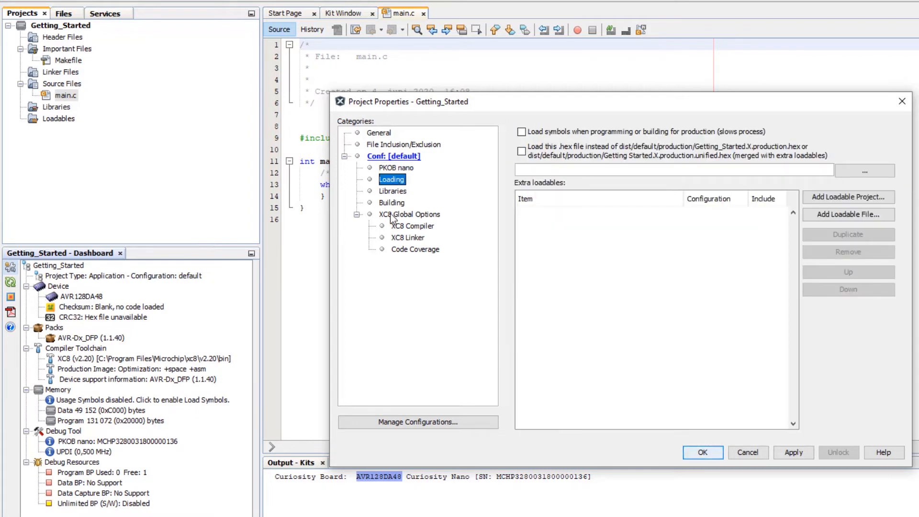
{"action": "left_click", "coordinate": [415, 249]}
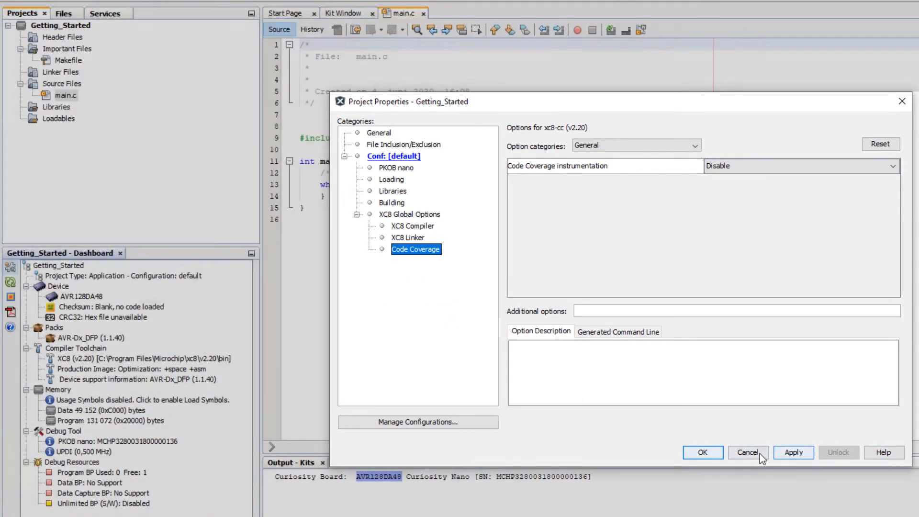
- Cancel the properties, refresh the debug tool status and inspect the target and USB voltage readings
{"action": "left_click", "coordinate": [748, 452]}
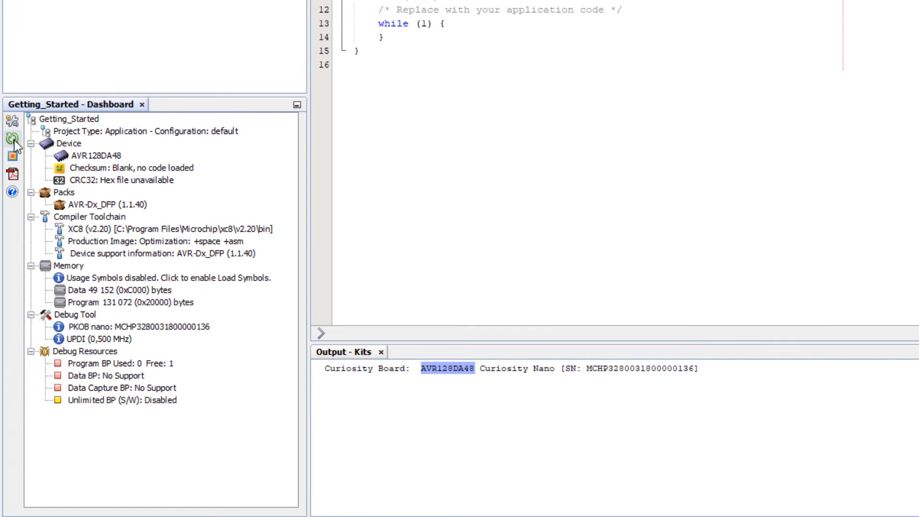
{"action": "mouse_move", "coordinate": [11, 141]}
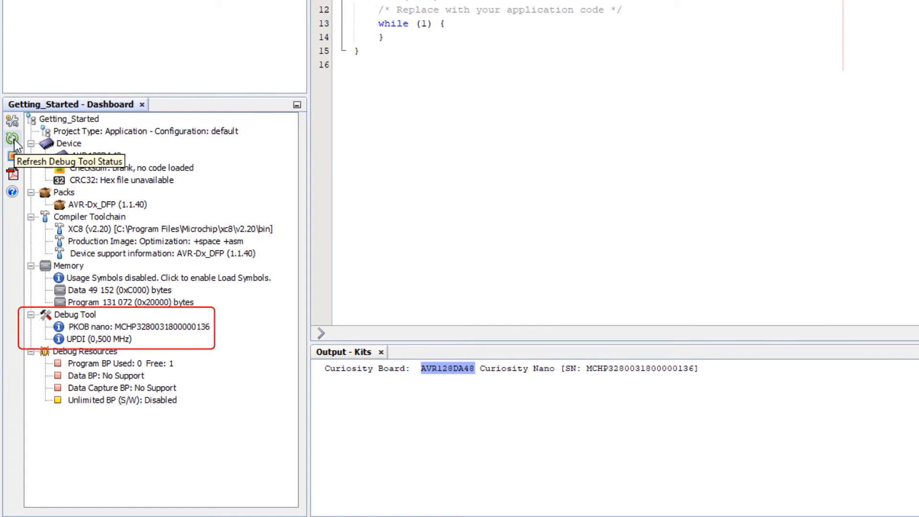
{"action": "left_click", "coordinate": [11, 140]}
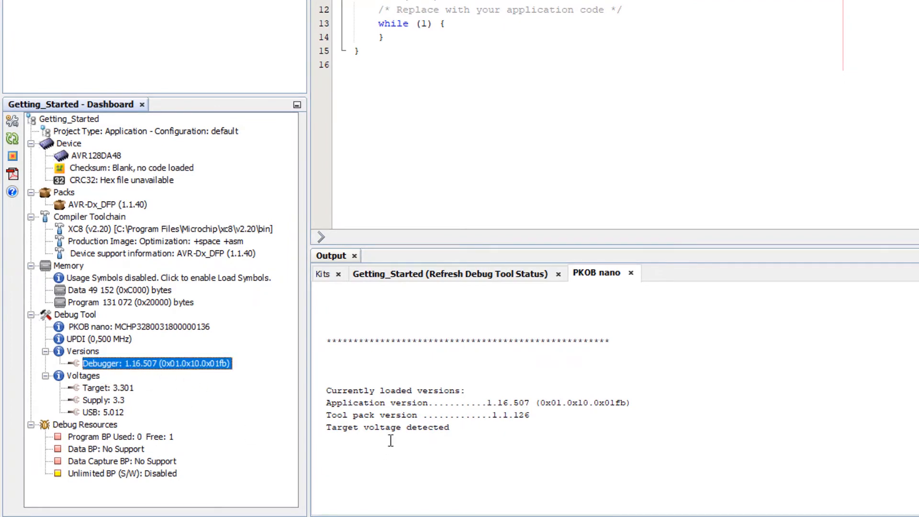
{"action": "left_click", "coordinate": [111, 388]}
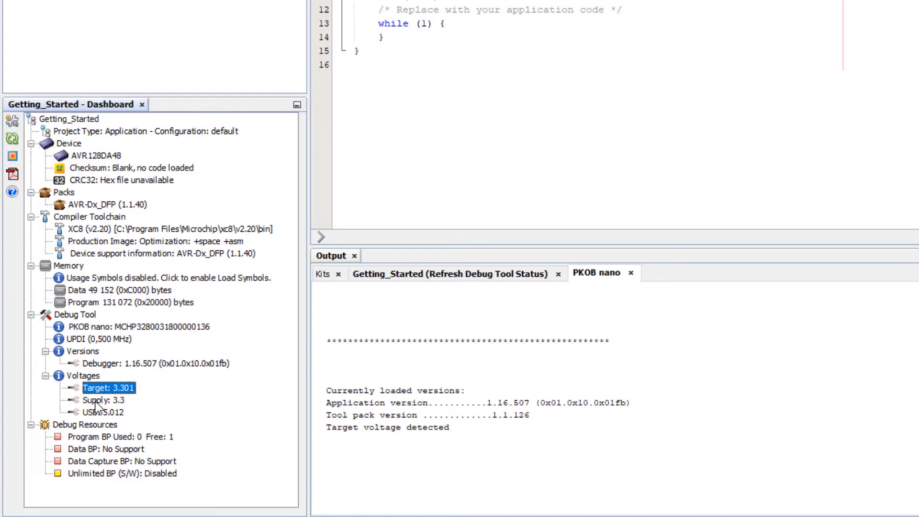
{"action": "left_click", "coordinate": [103, 411]}
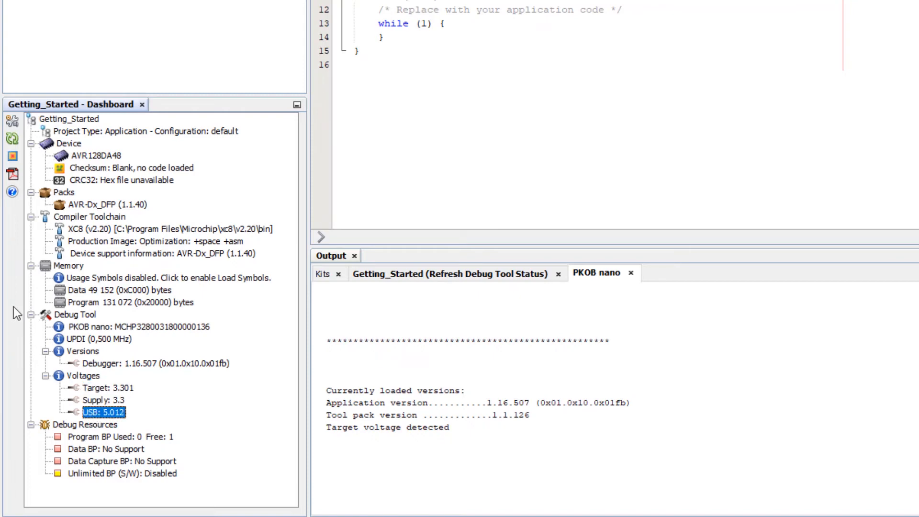
{"action": "mouse_move", "coordinate": [94, 168]}
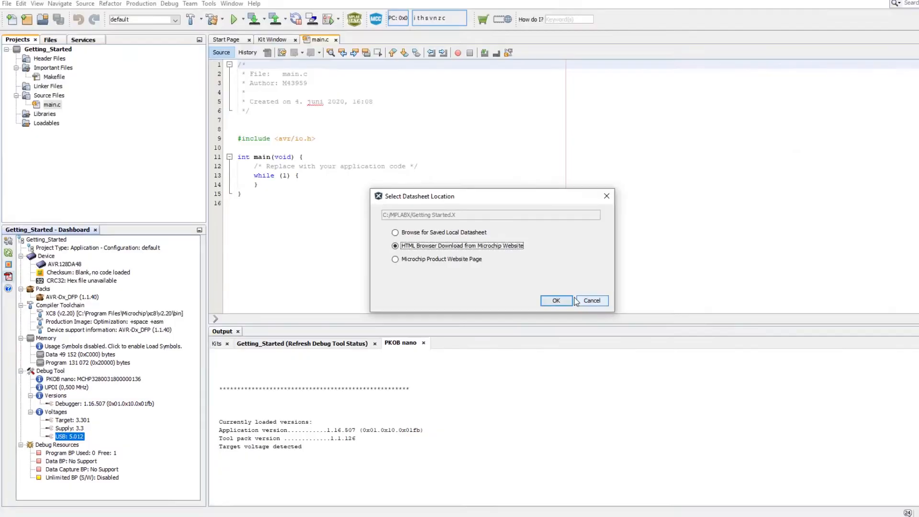
- View the AVR128DA datasheet online from Microchip's website and return to the IDE
{"action": "left_click", "coordinate": [555, 300]}
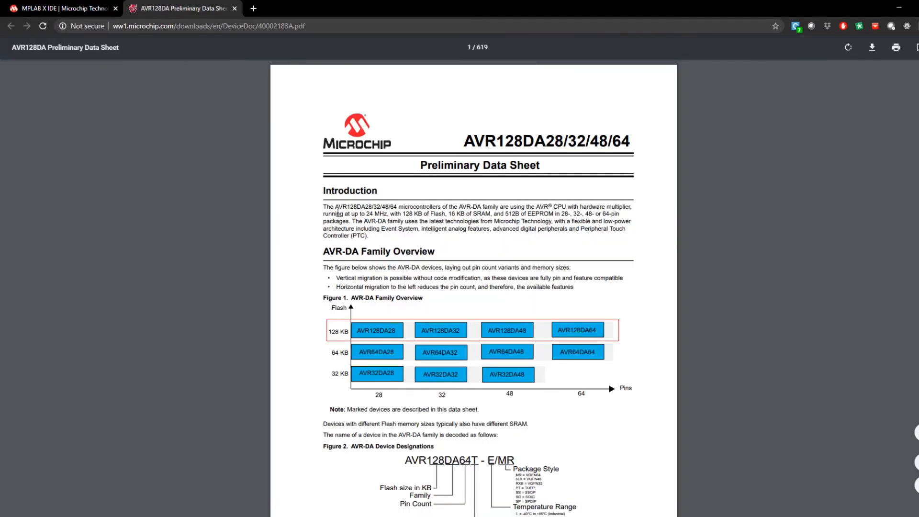
{"action": "left_click", "coordinate": [872, 48]}
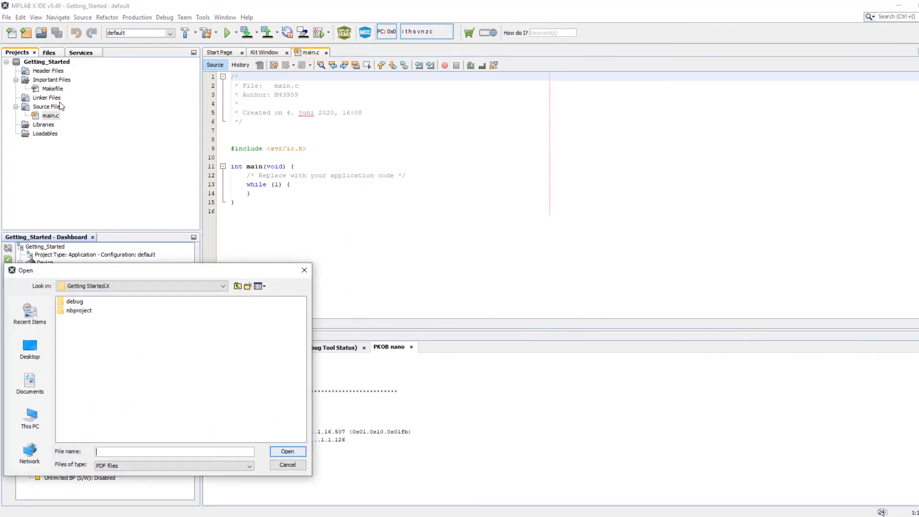
- Select ATmega4808-4809-Data-Sheet-DS40002173A.pdf from the Desktop as the saved local datasheet
{"action": "left_click", "coordinate": [288, 466]}
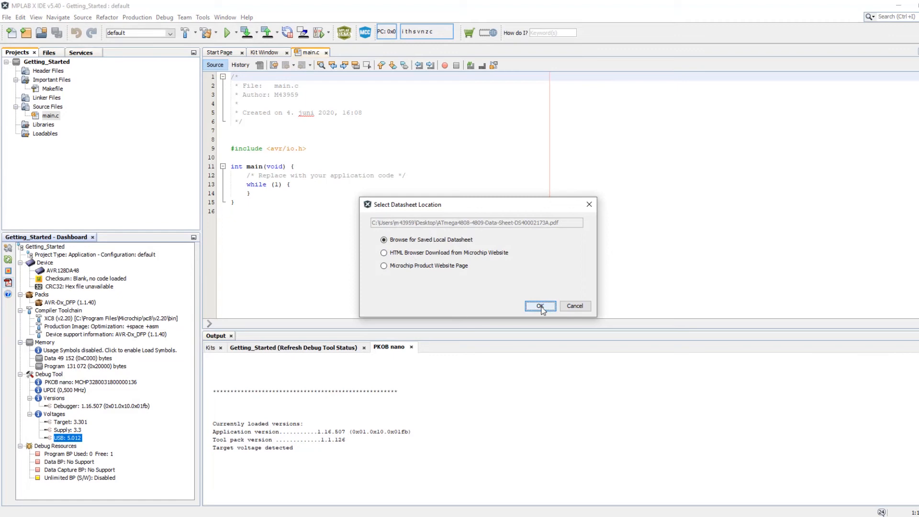
{"action": "left_click", "coordinate": [539, 306]}
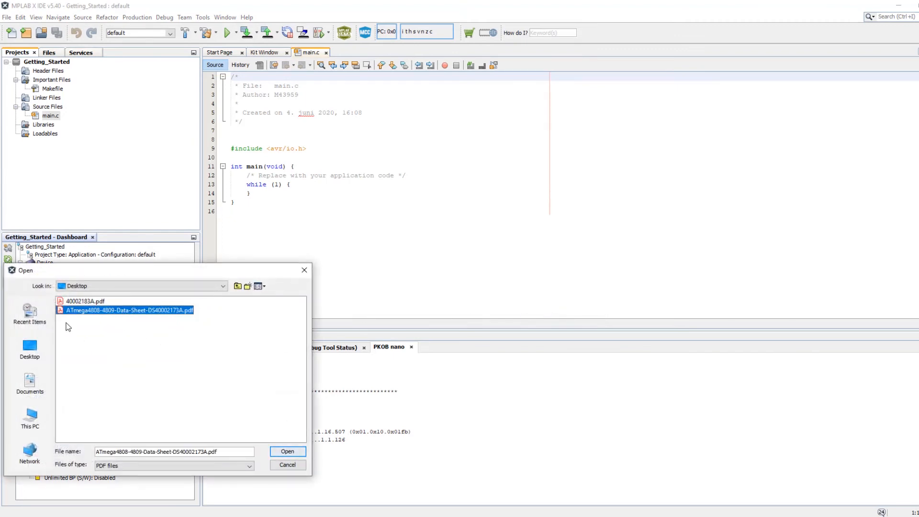